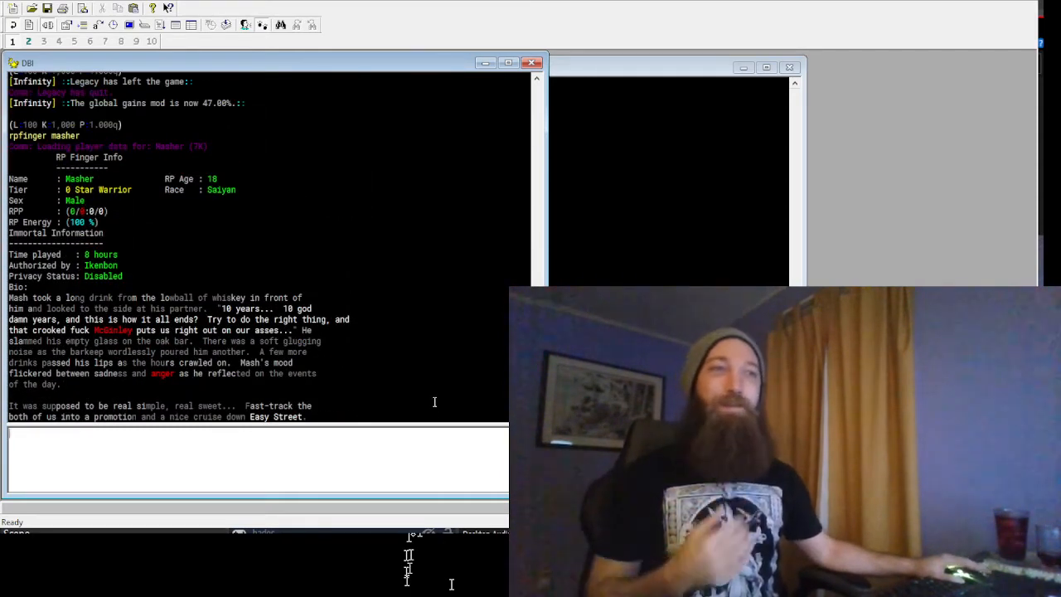
pyautogui.scroll(-3)
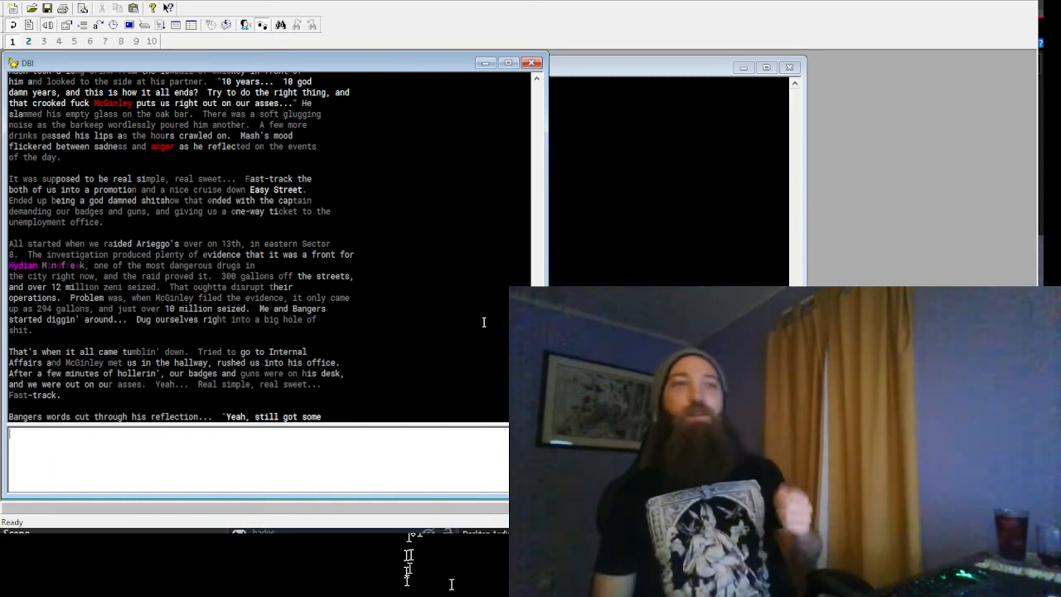
pyautogui.scroll(-3)
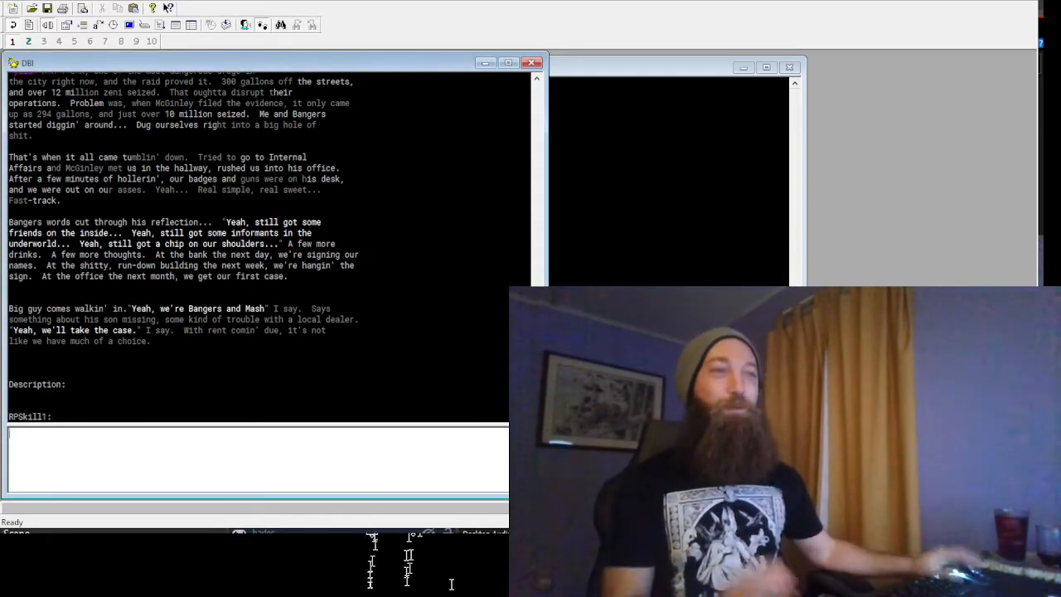
pyautogui.write('rpfinge')
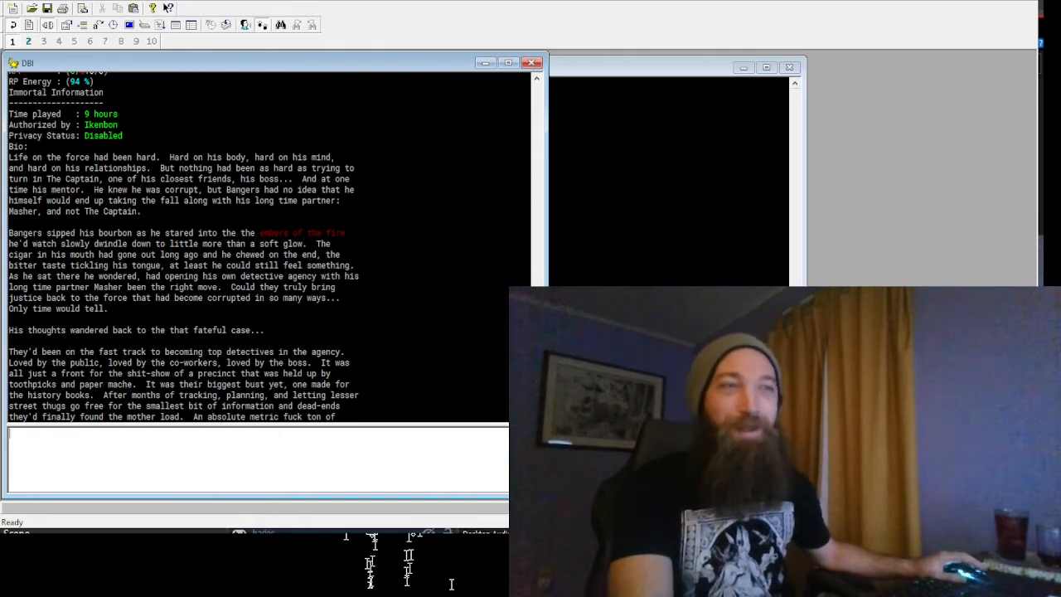
pyautogui.scroll(-3)
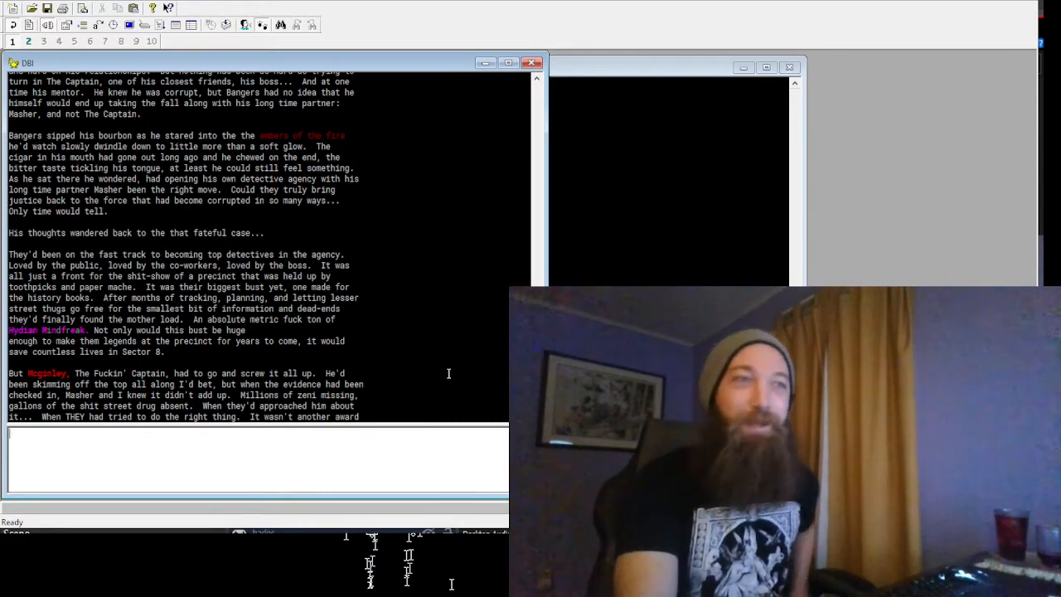
pyautogui.scroll(-3)
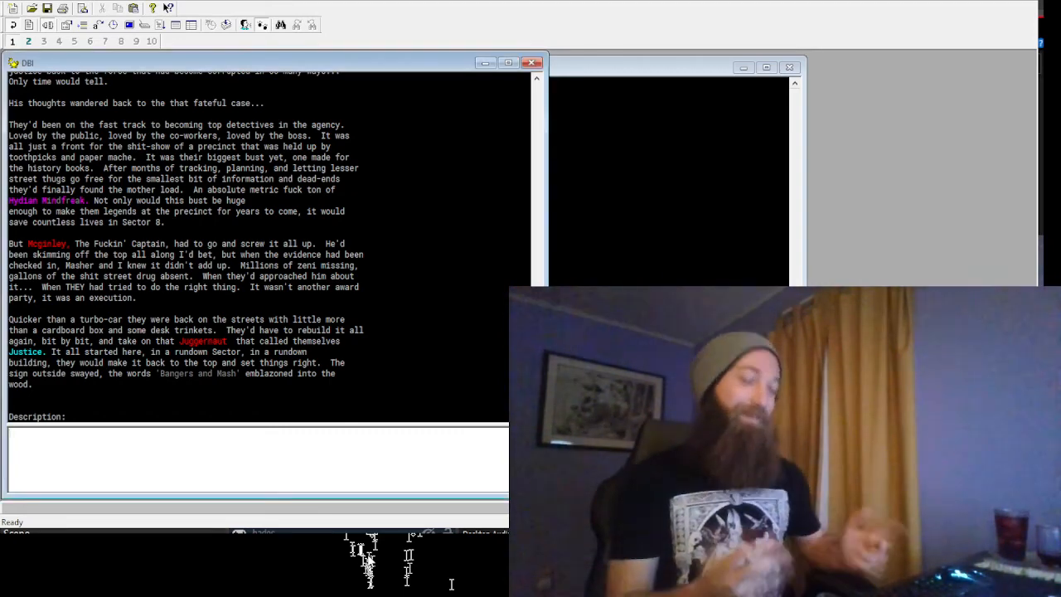
pyautogui.write('rpfinger')
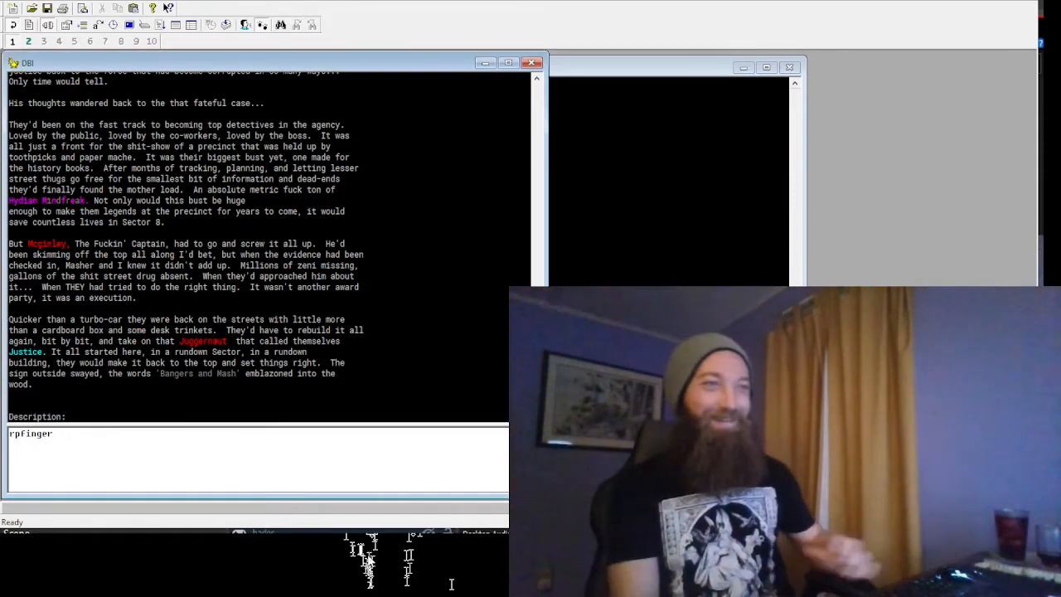
pyautogui.write('po')
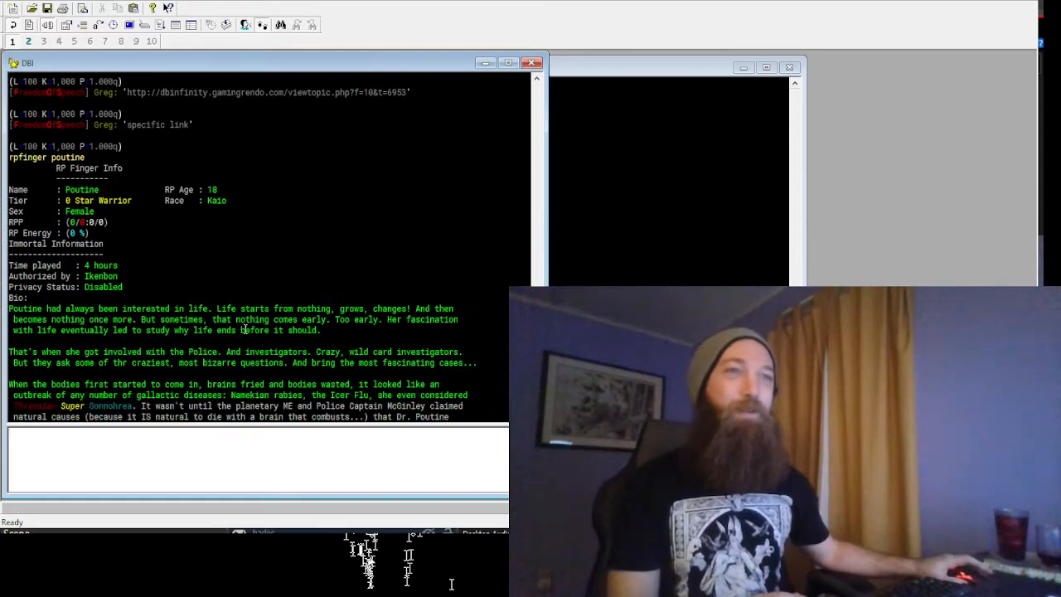
pyautogui.write('finger')
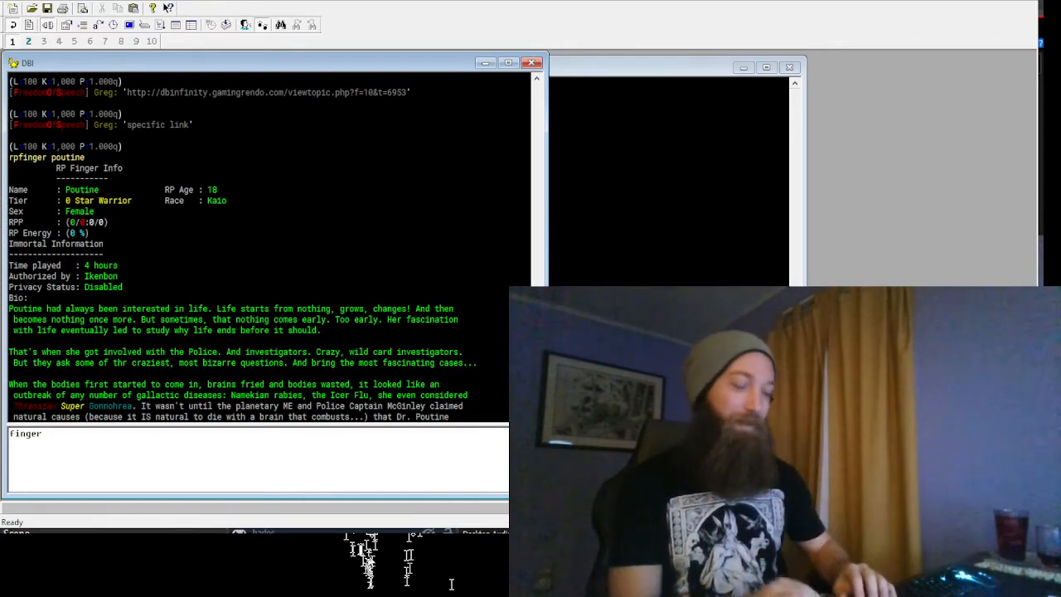
pyautogui.write('poutine')
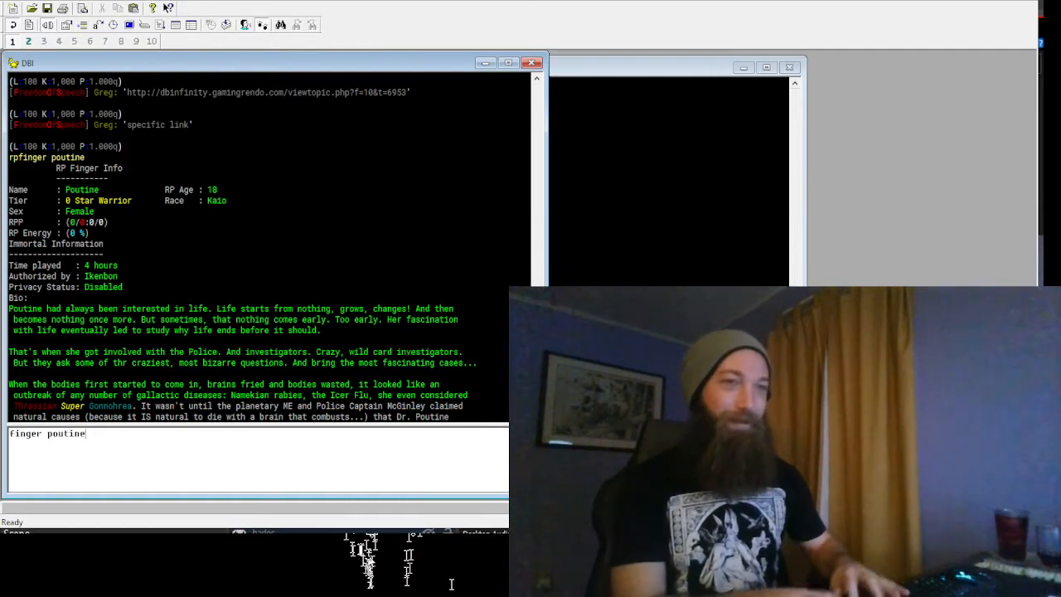